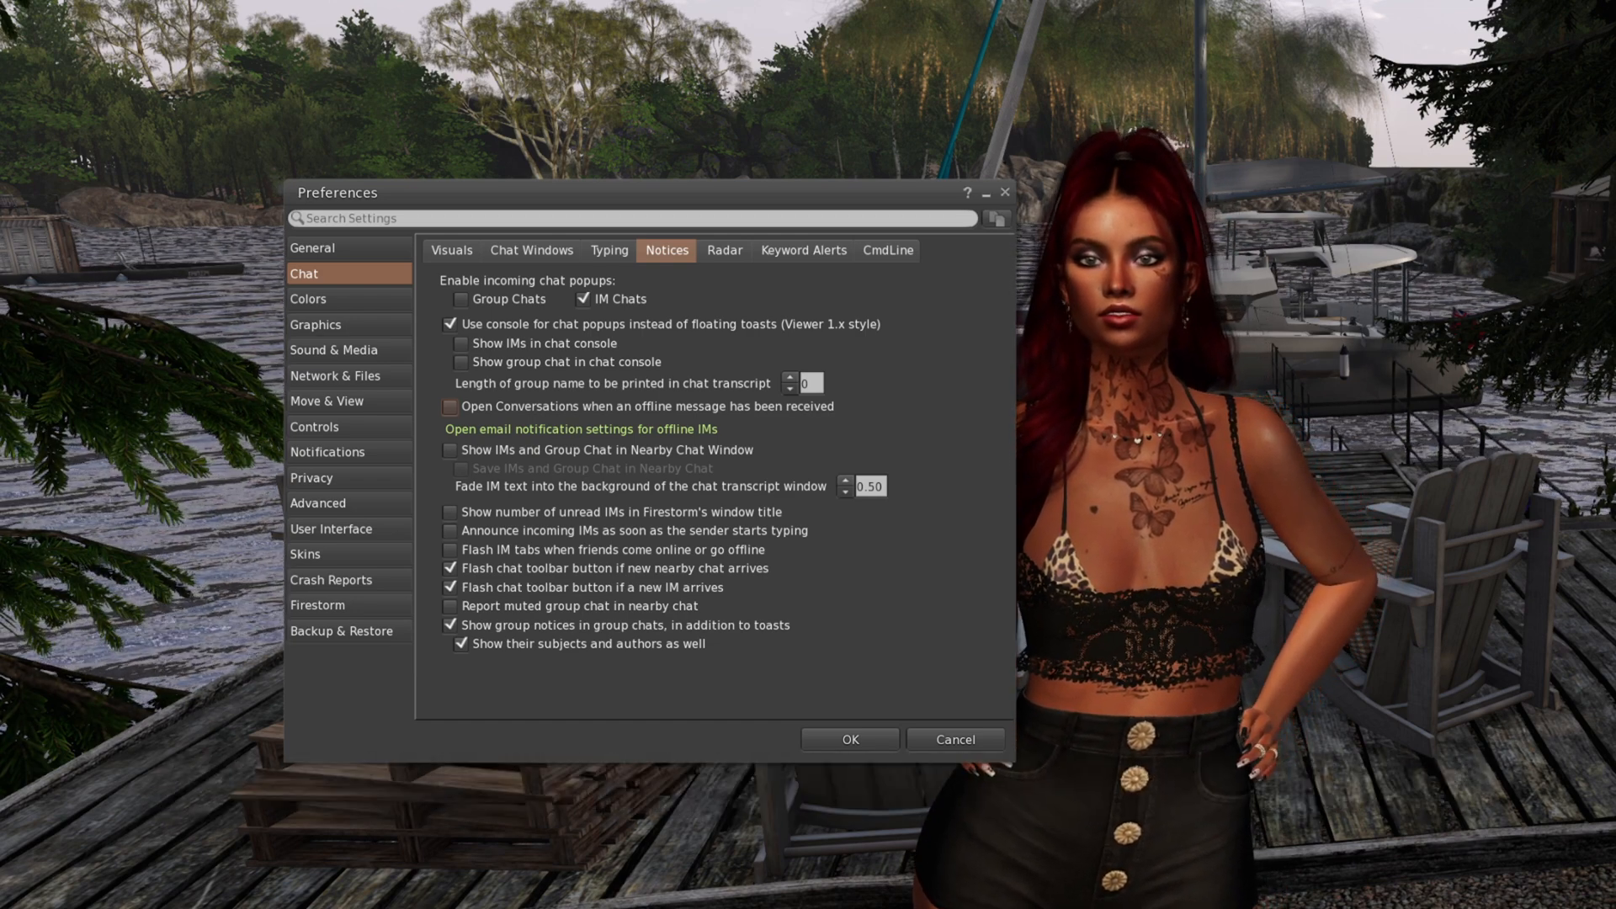
- Enable opening Conversations on offline messages, then switch to the Visuals tab
left_click(449, 405)
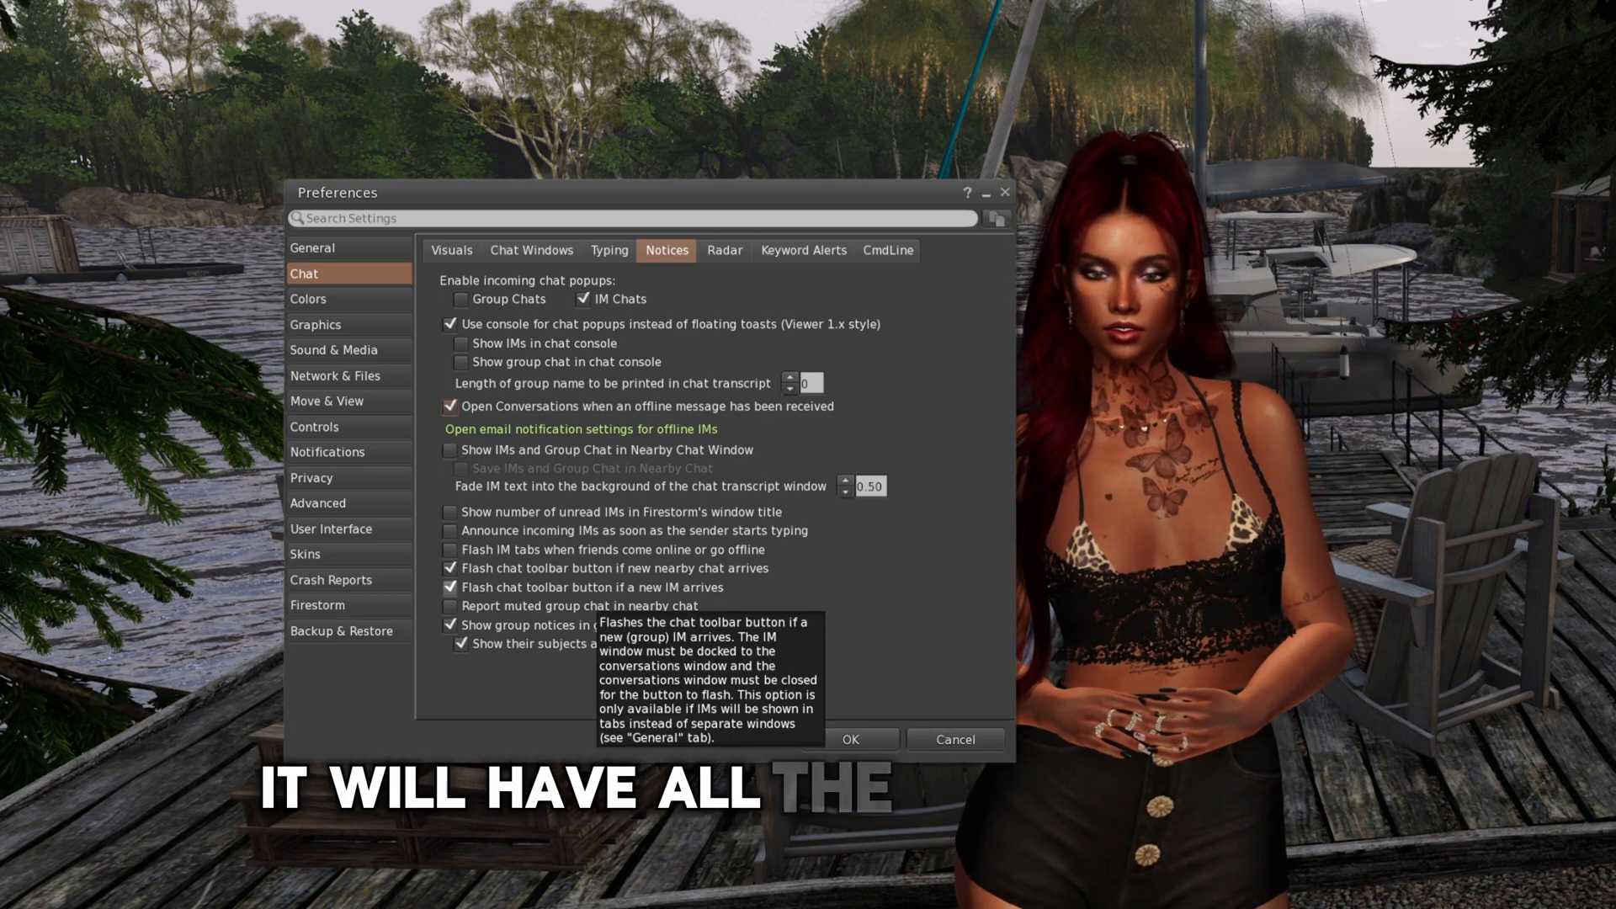
left_click(451, 249)
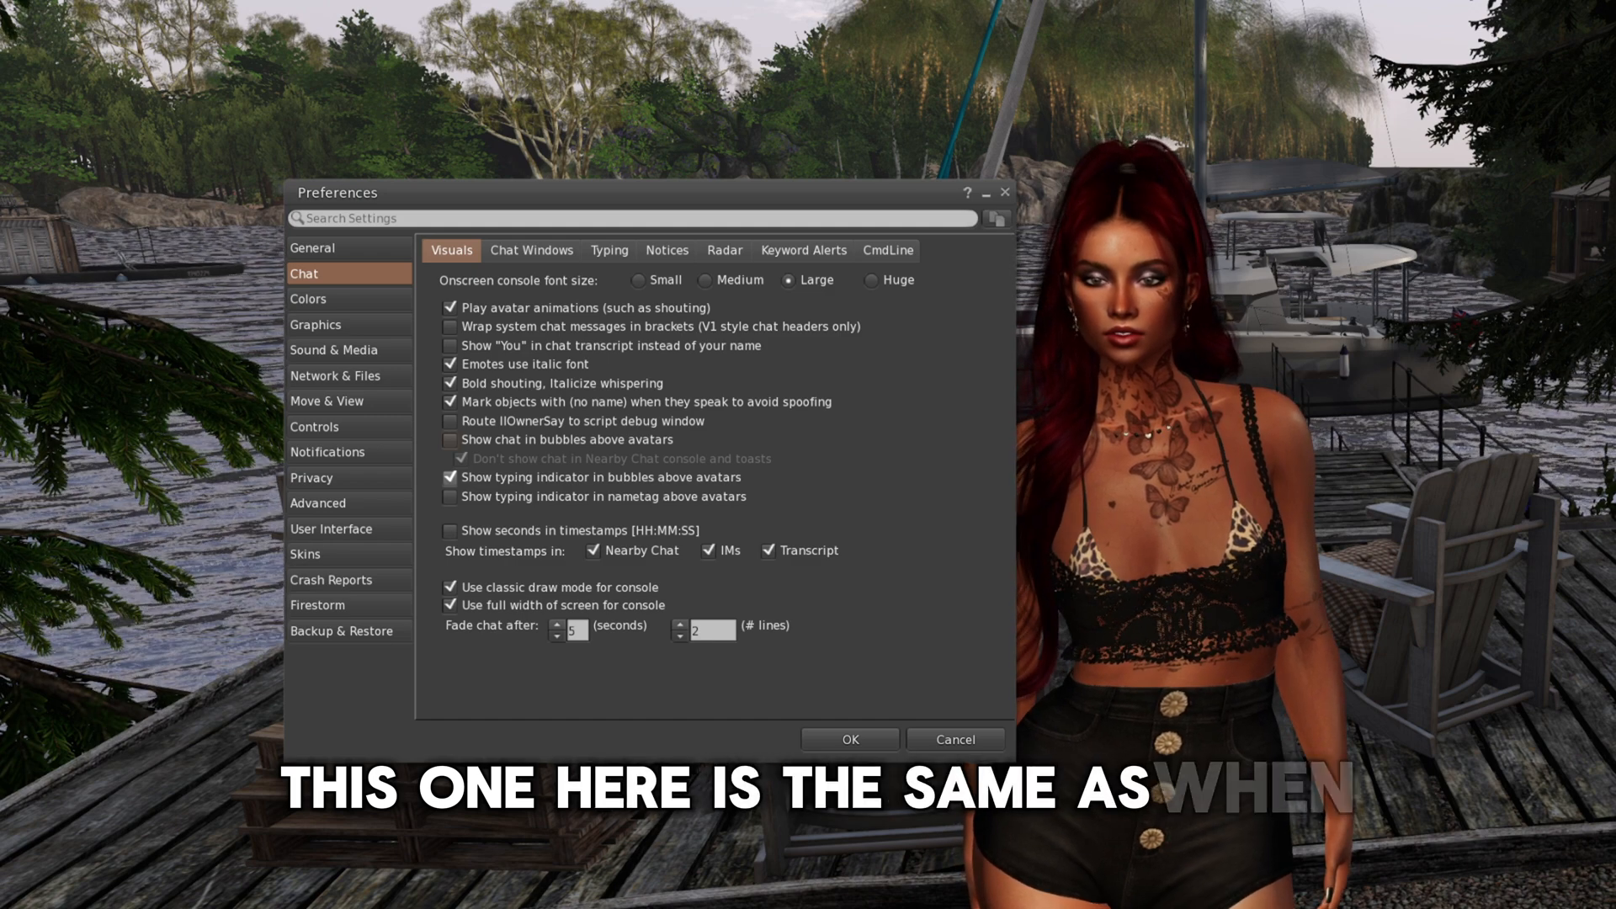
left_click(316, 323)
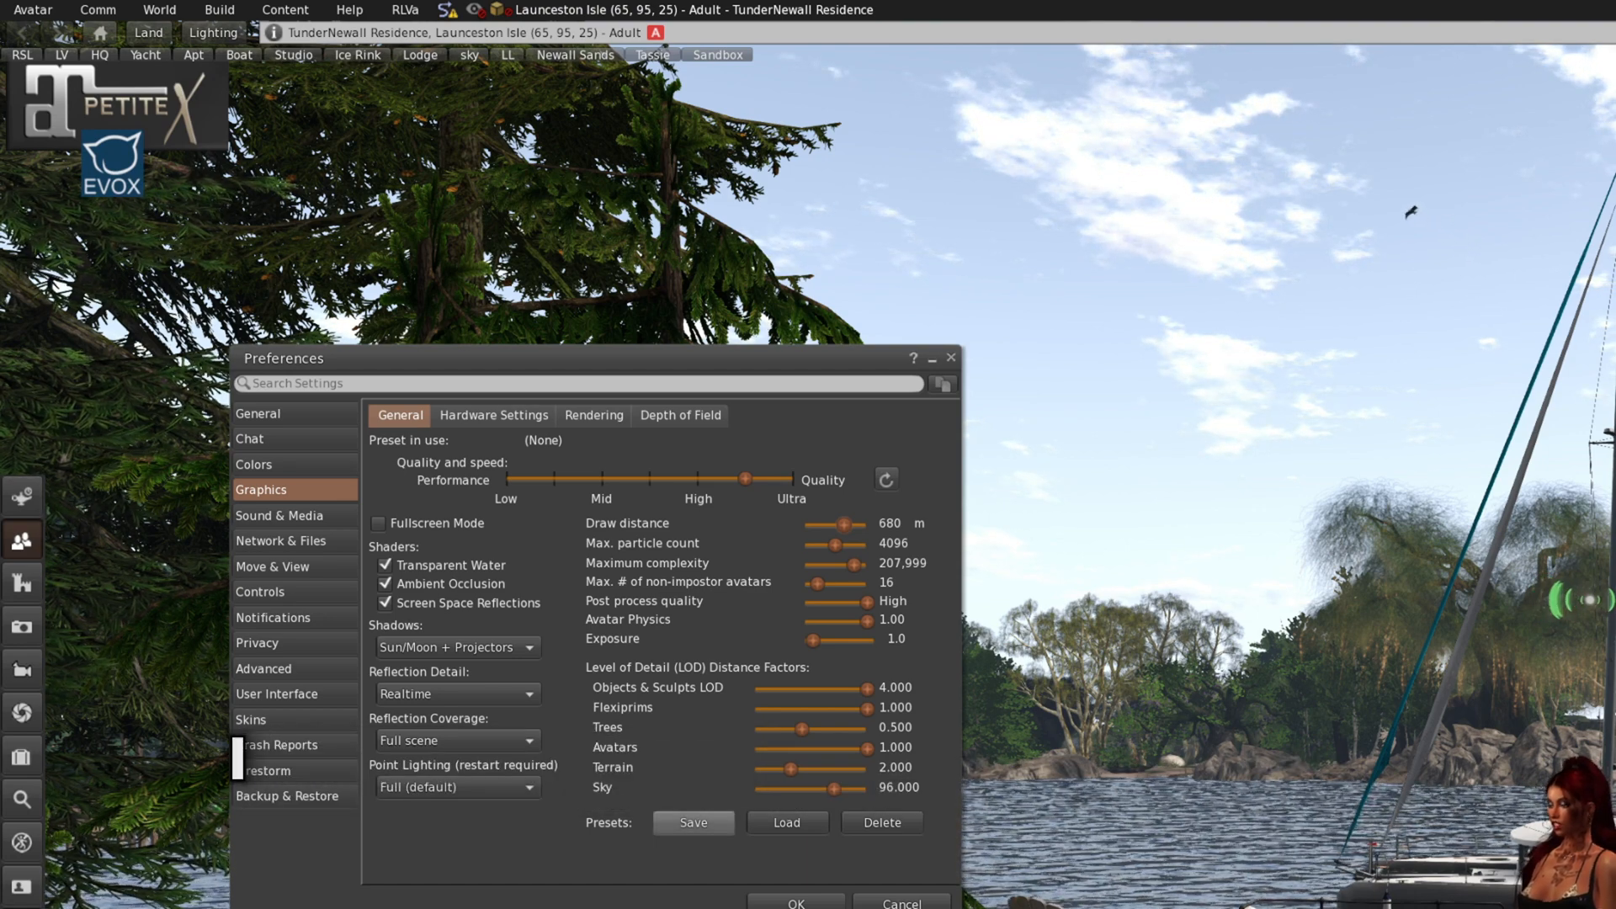
- Select Graphics in the Preferences sidebar to show its General settings
left_click(272, 566)
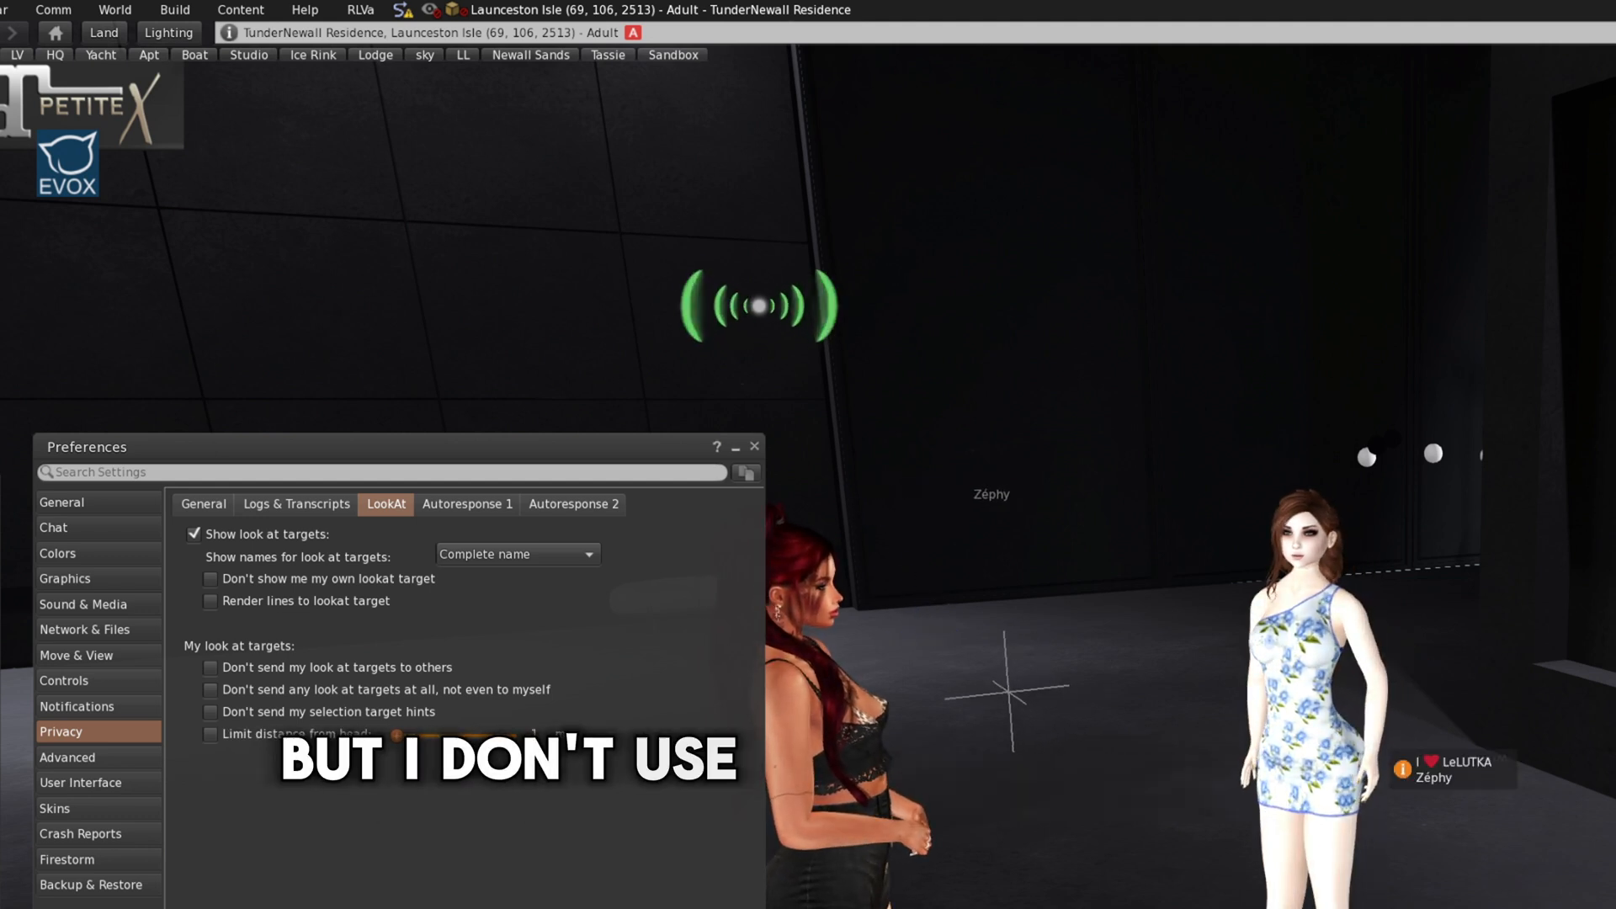
- Select the Privacy section of Preferences to reach the LookAt options
left_click(52, 10)
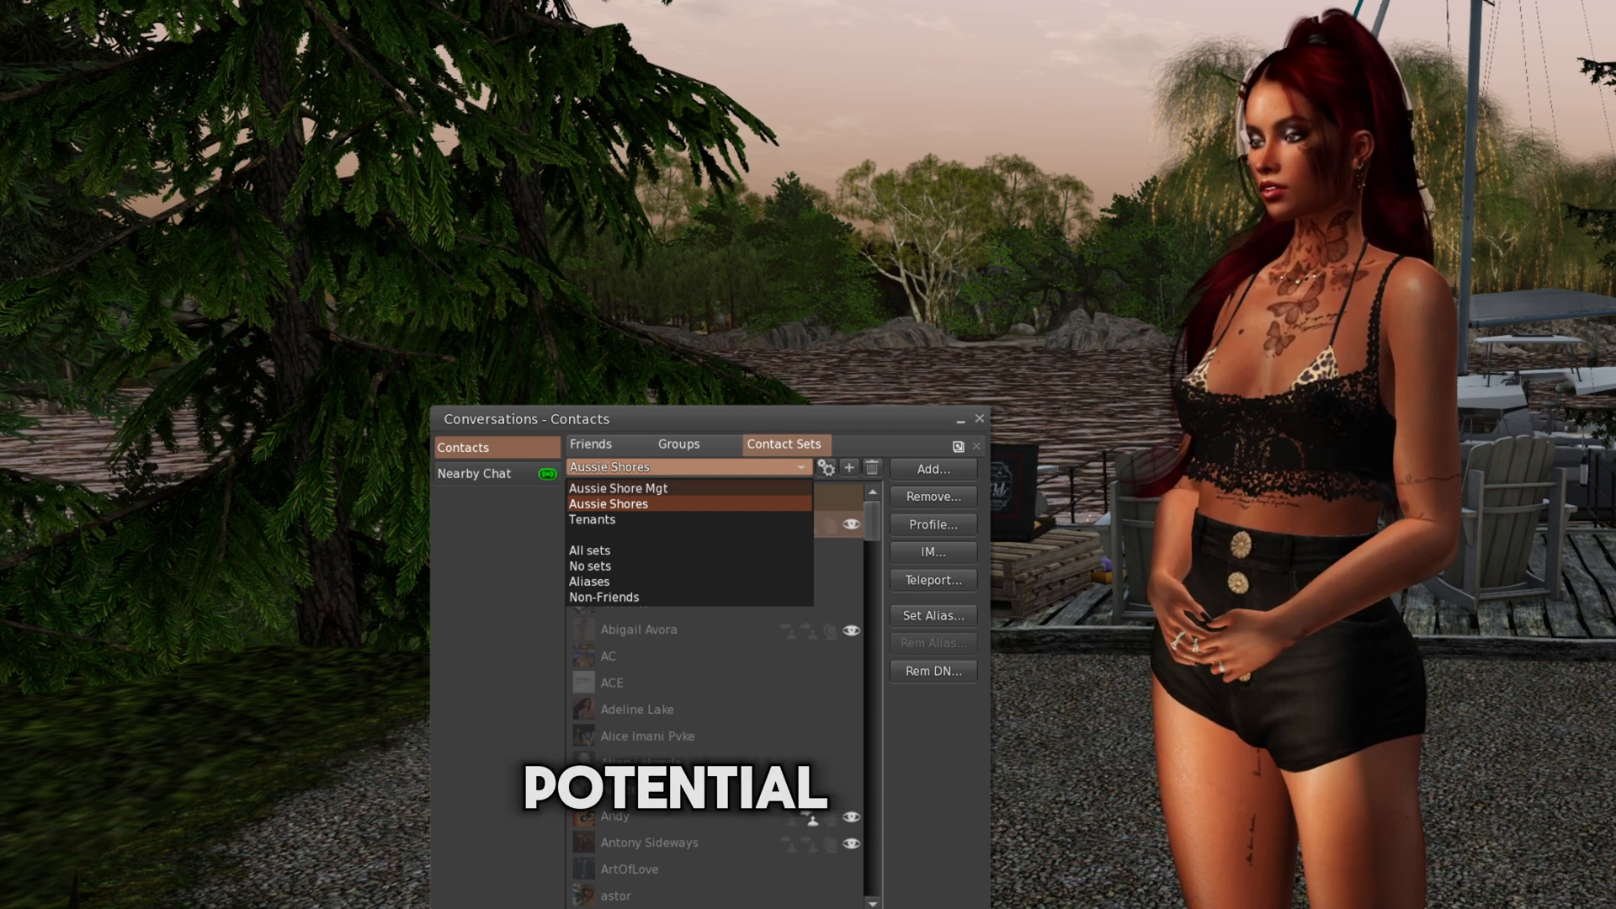
- Choose the Aussie Shores contact set from the Contact Sets dropdown
left_click(825, 466)
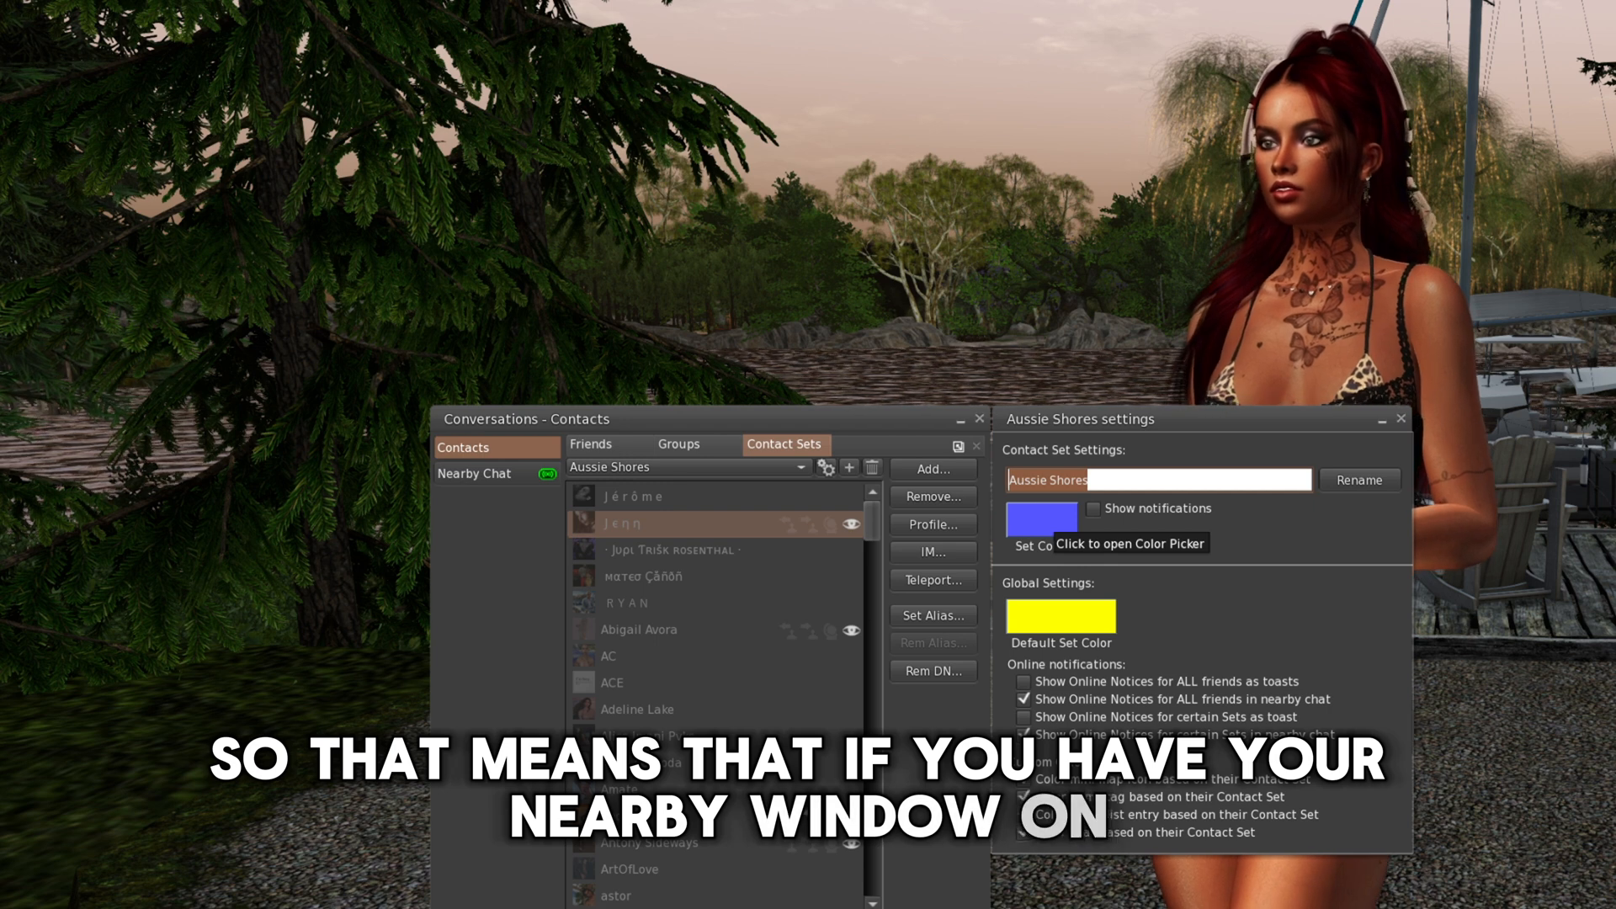